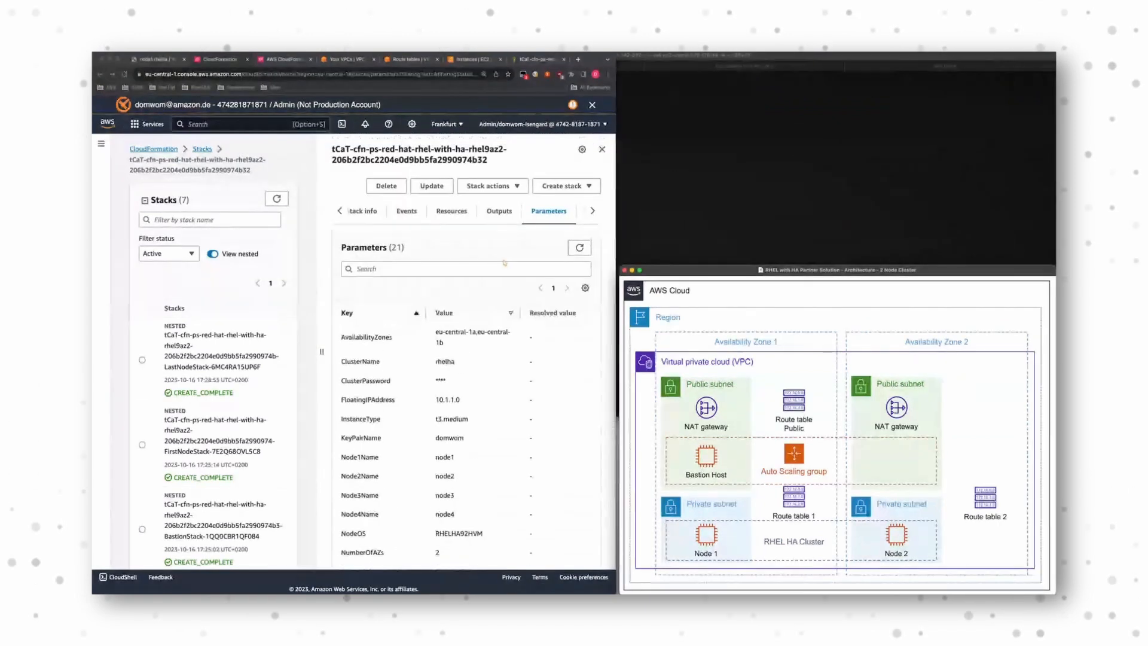
- Open the nested BastionStack's parameters, showing the LinuxBastion host on a t3.micro instance
click(505, 211)
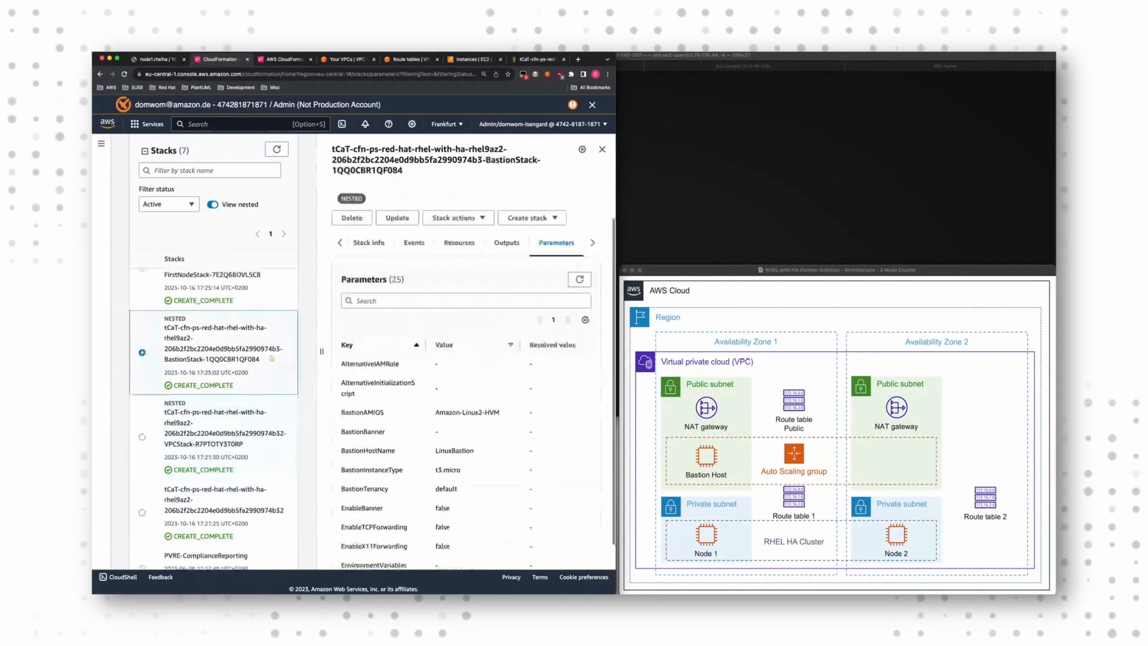
- Review the FirstNodeStack parameters, then view the template in CloudFormation Designer
click(213, 344)
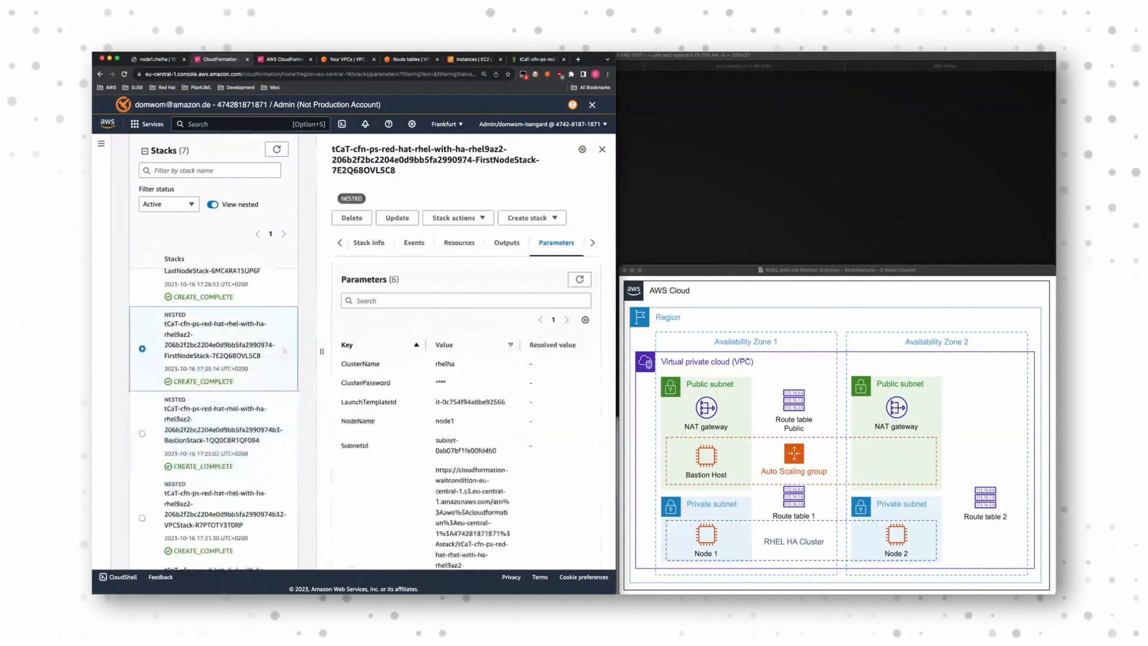
click(212, 436)
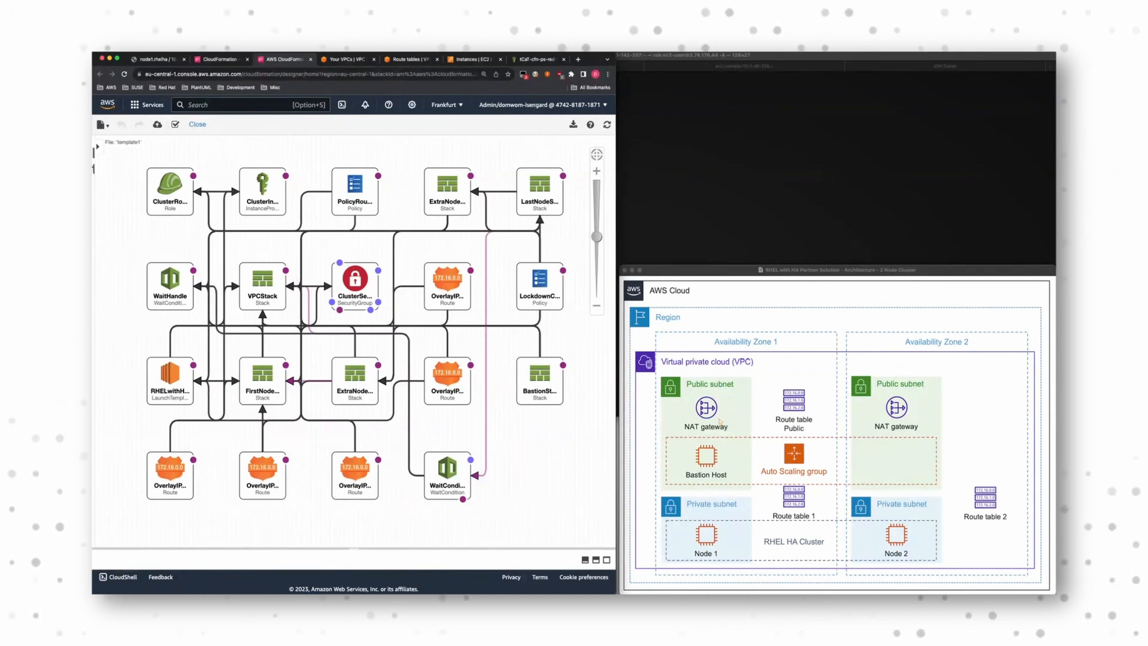
- Leave CloudFormation Designer for the VPC console showing the stack's VPC
click(345, 59)
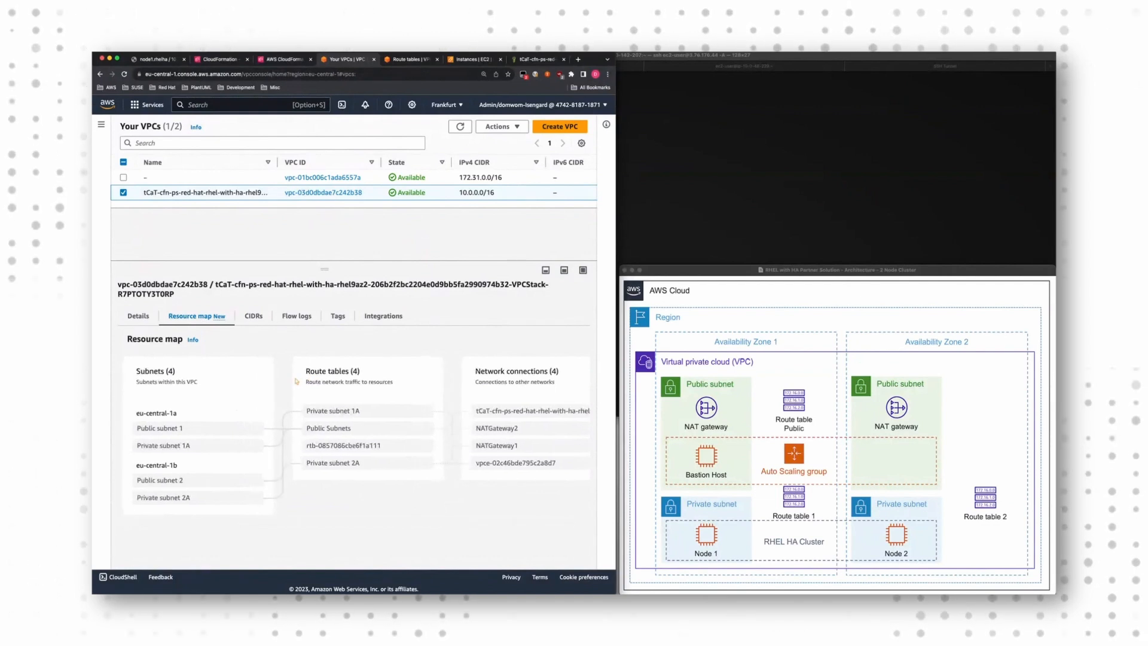
- Trace the VPC resource map's four subnets, four route tables and gateway connections
click(159, 428)
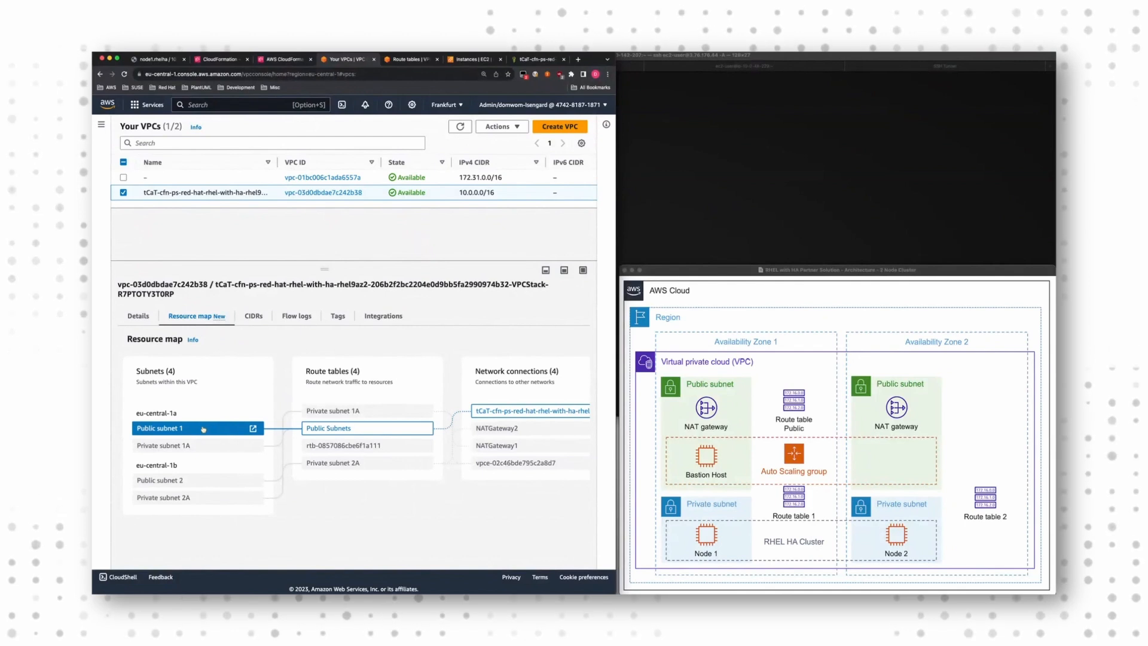
click(163, 445)
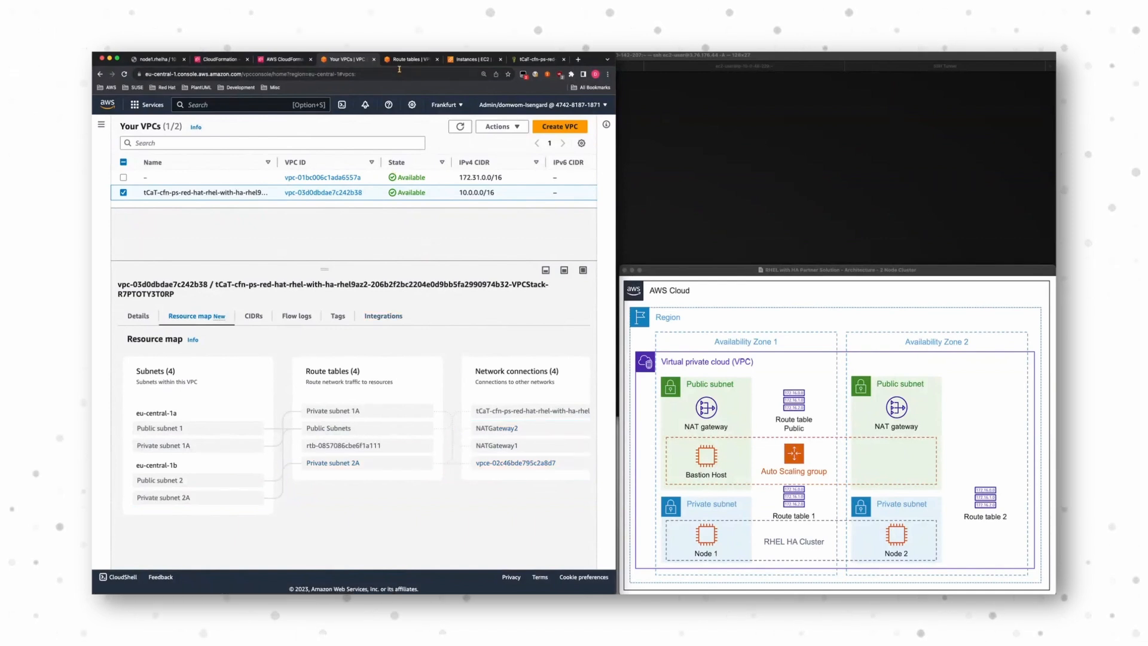
click(408, 59)
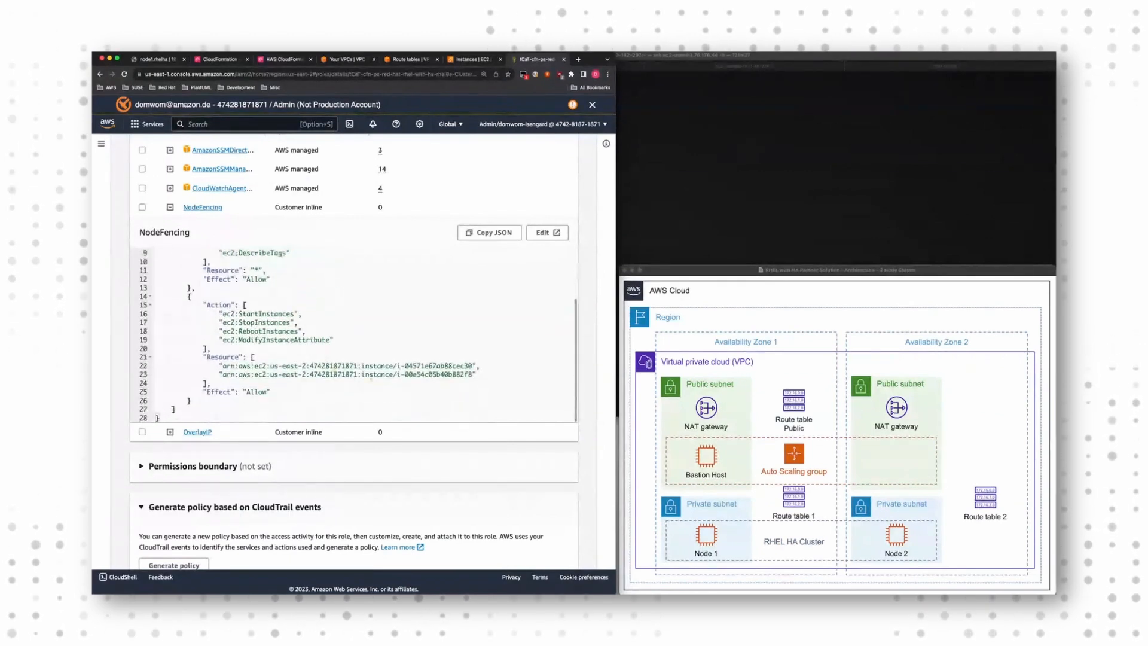
- Switch to the cluster web page showing node1.rhelha's private IP and instance ID
click(153, 60)
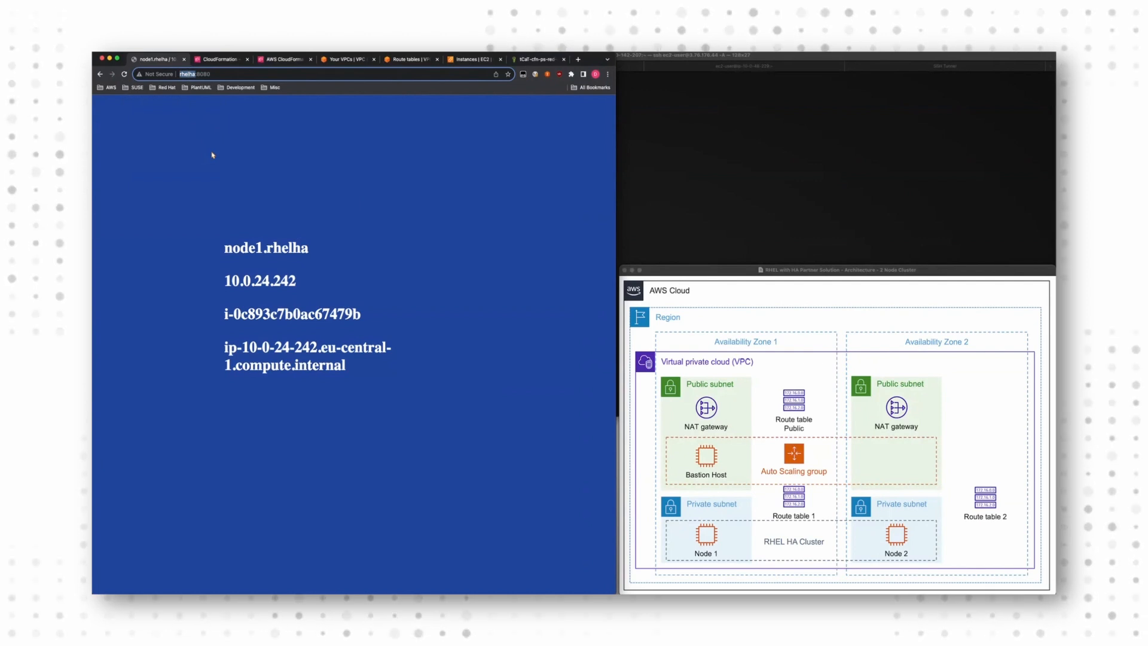